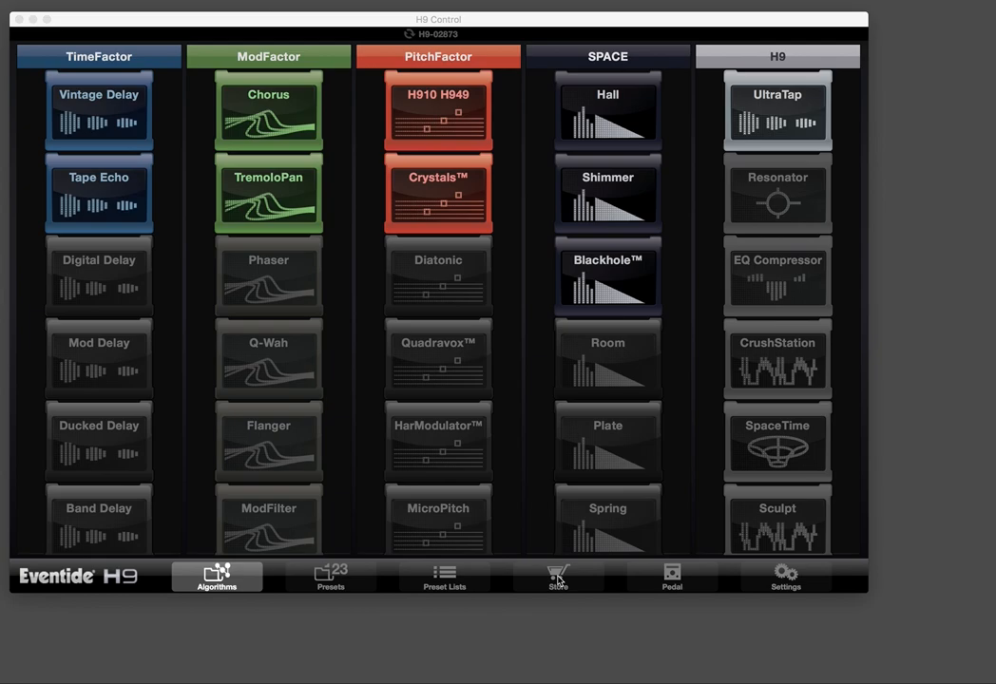
# - Show the Store's algorithm collections: TimeFactor, ModFactor, PitchFactor, SPACE, H9 and MAXOut
pyautogui.click(558, 577)
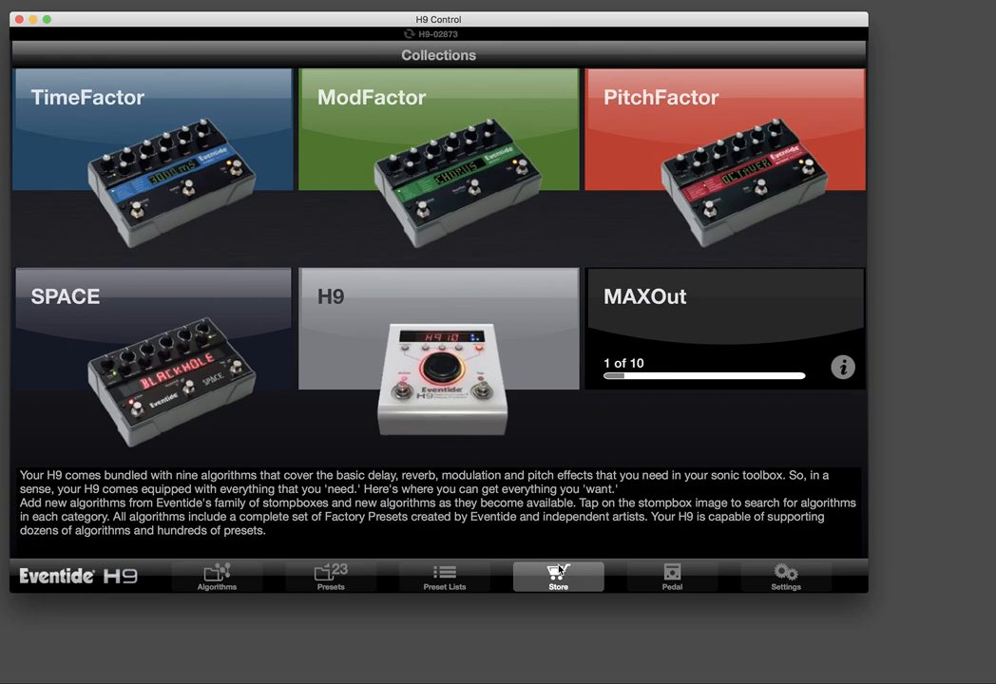
pyautogui.moveTo(720, 384)
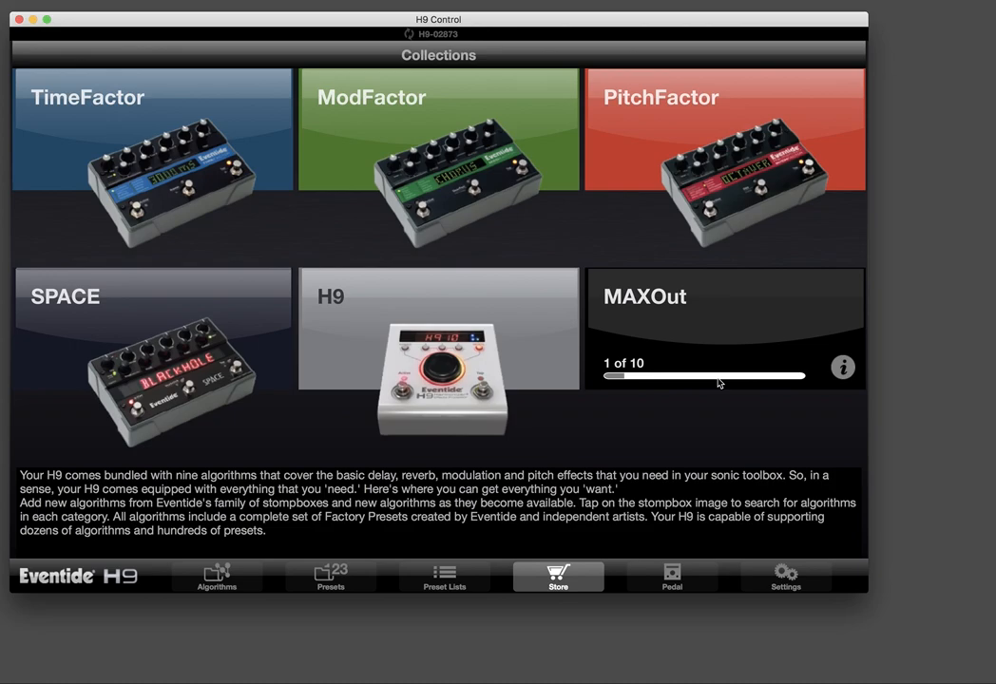
# - Show the Algorithms grid listing TimeFactor, ModFactor, PitchFactor, SPACE and H9 algorithms
pyautogui.click(217, 576)
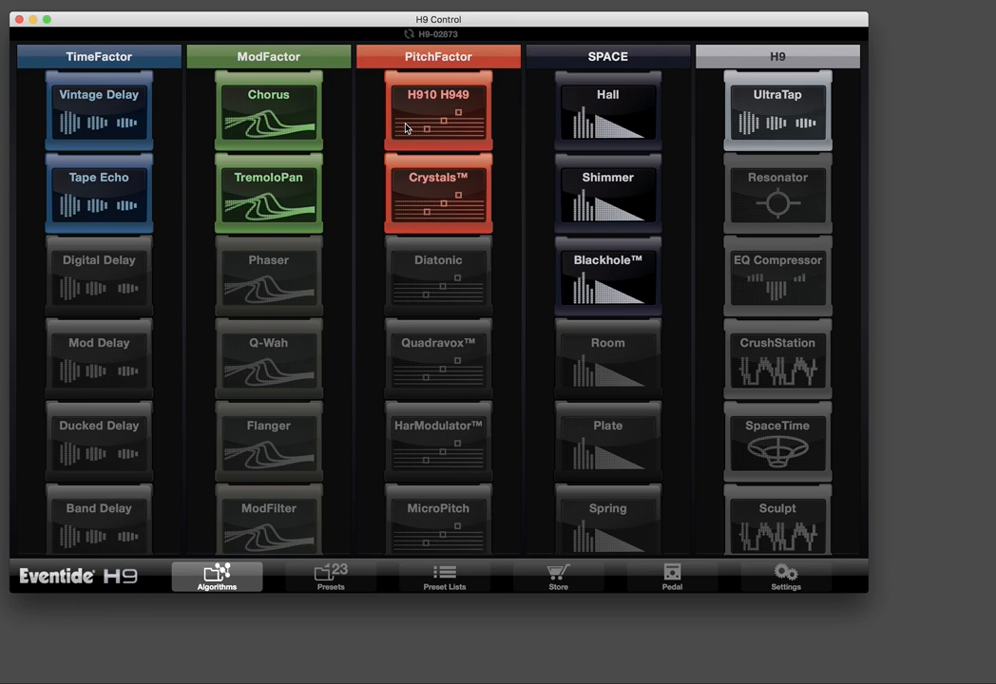
pyautogui.moveTo(785, 582)
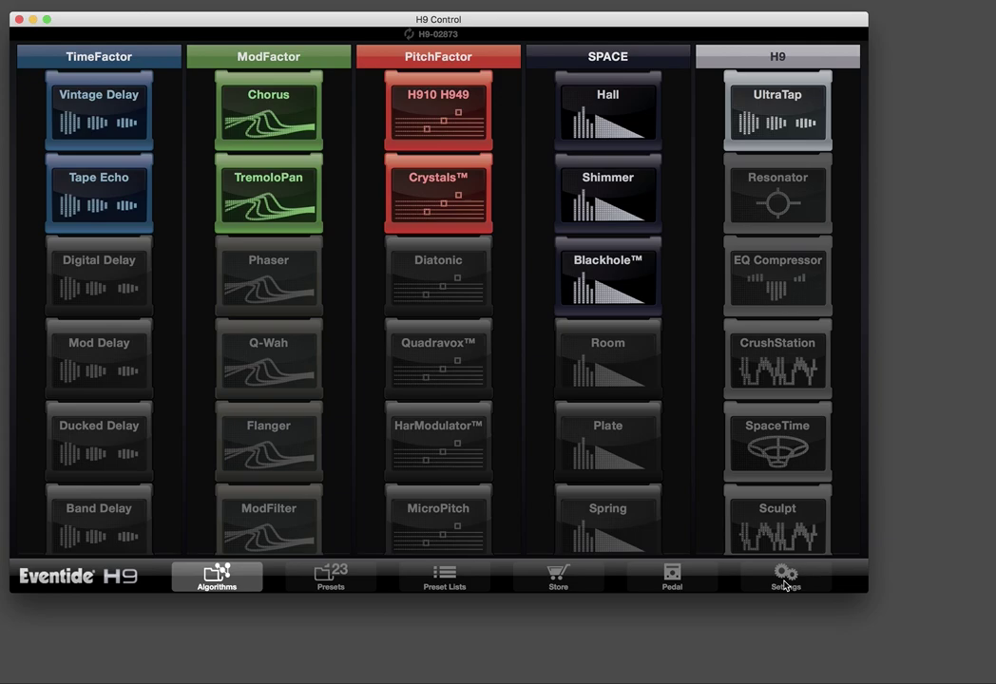
# - Review the Settings algorithm source table showing Blackhole purchased, then reopen the Store collections
pyautogui.click(783, 571)
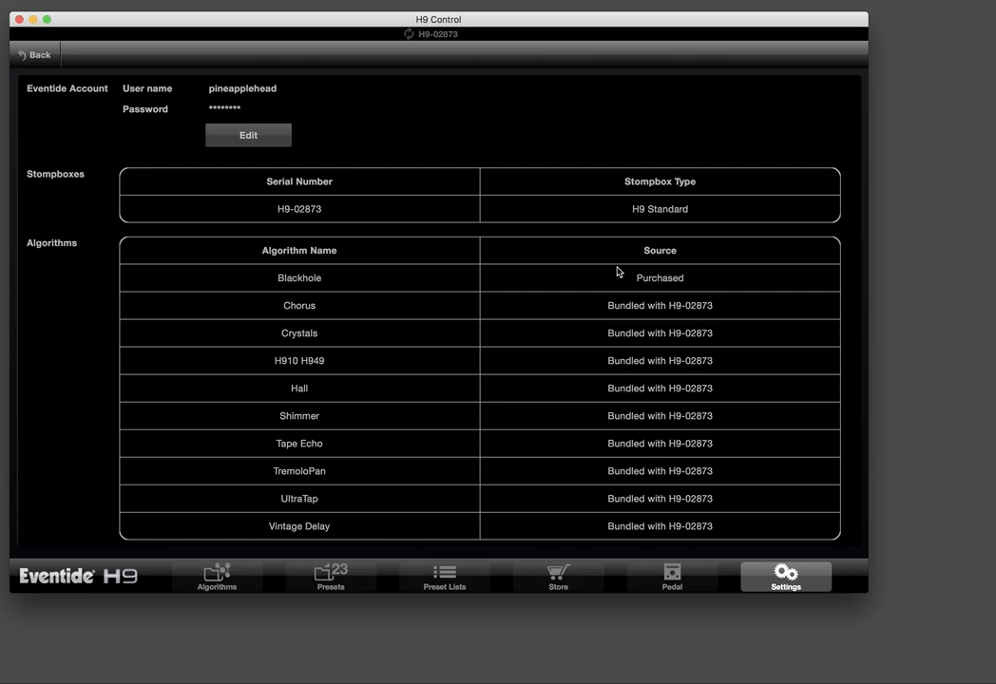
pyautogui.moveTo(337, 282)
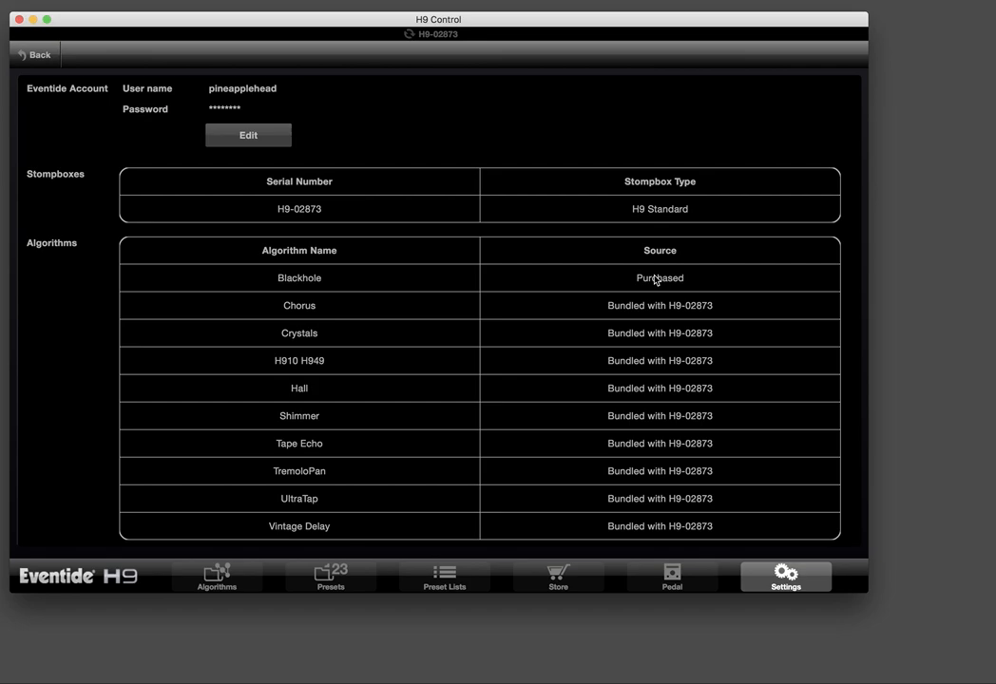
pyautogui.click(557, 577)
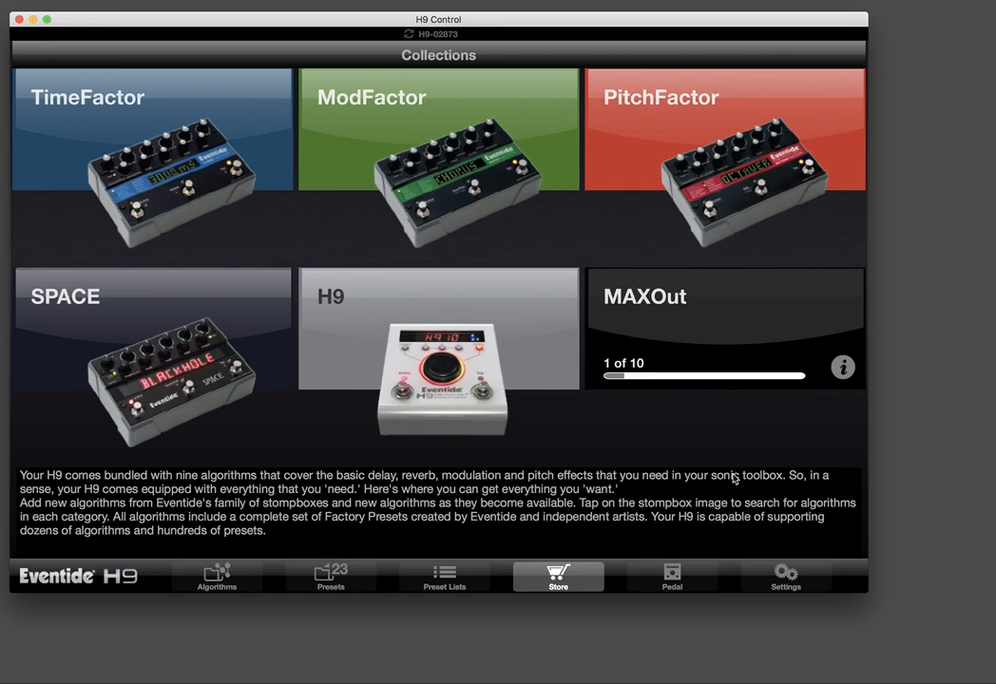
# - Restore Purchases in Settings, then add nine algorithms to the cart for $179.91
pyautogui.click(785, 577)
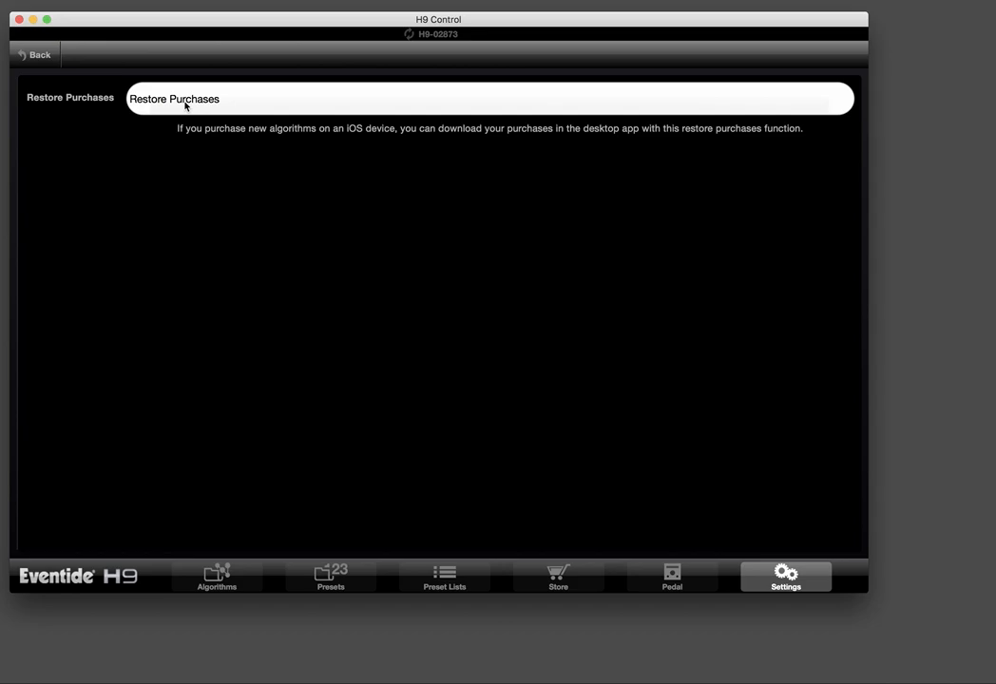
pyautogui.click(558, 576)
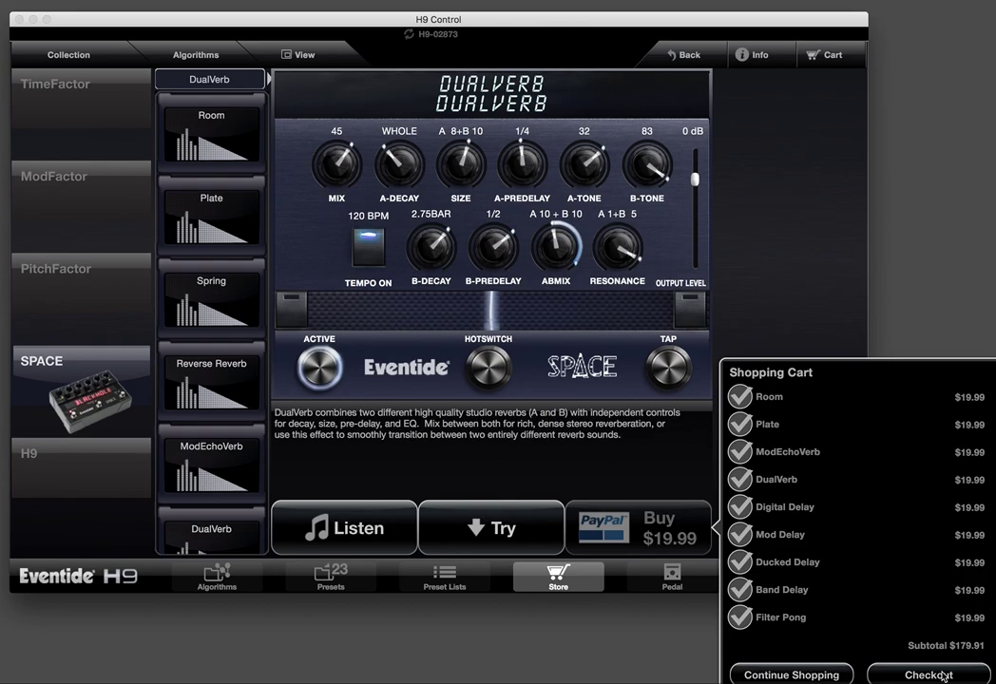
# - Check out the nine-algorithm cart and complete the PayPal payment
pyautogui.click(928, 675)
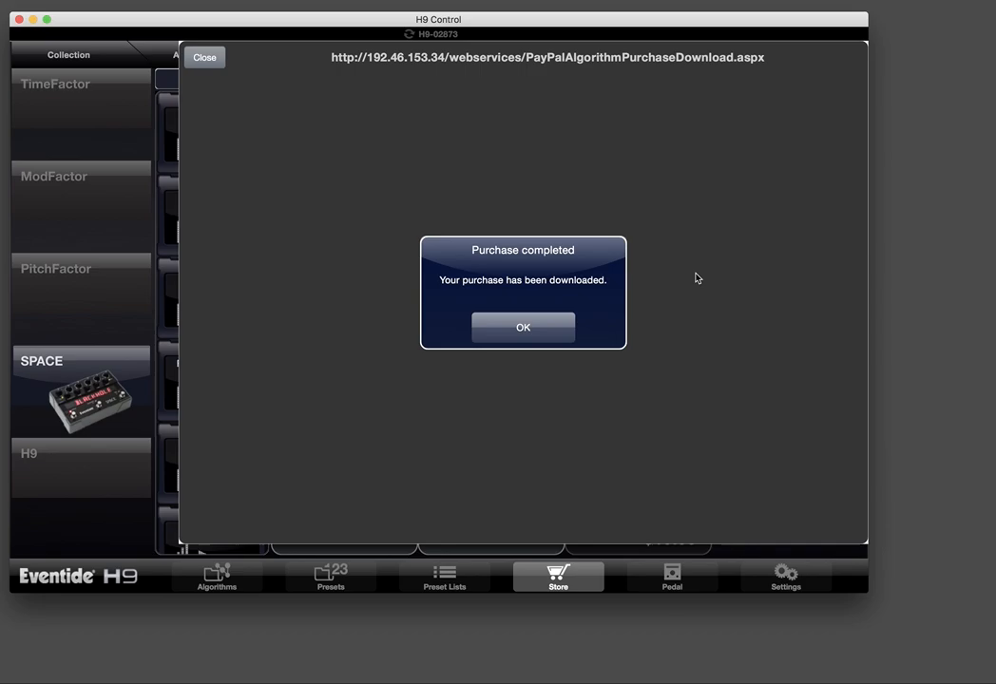
# - Dismiss the Purchase completed dialog to reveal pedal H9-02873's MAX'D OUT screen
pyautogui.click(523, 327)
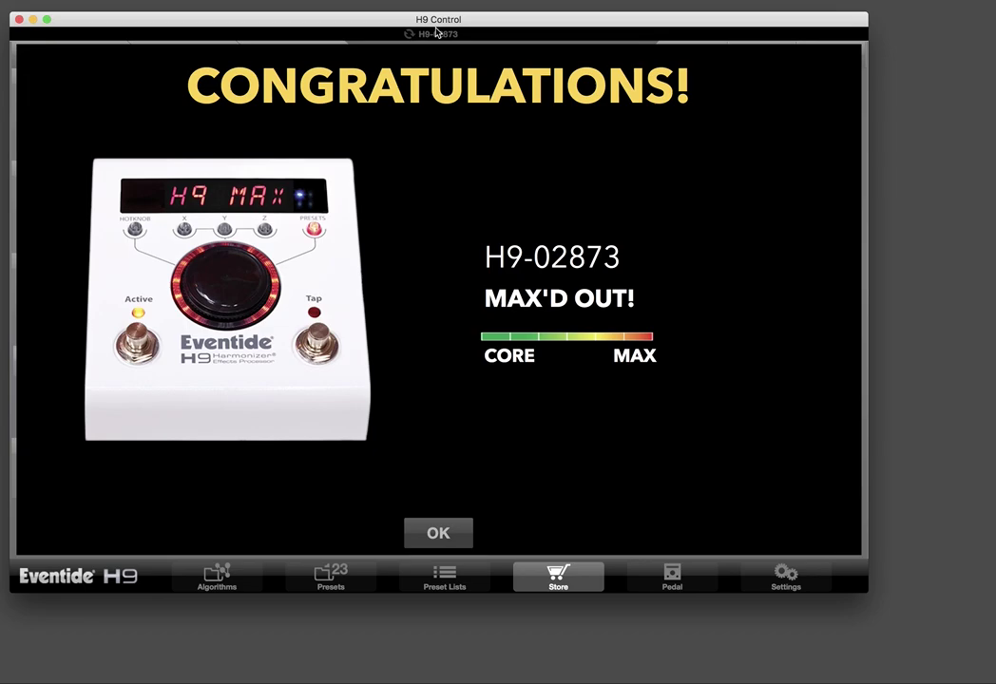